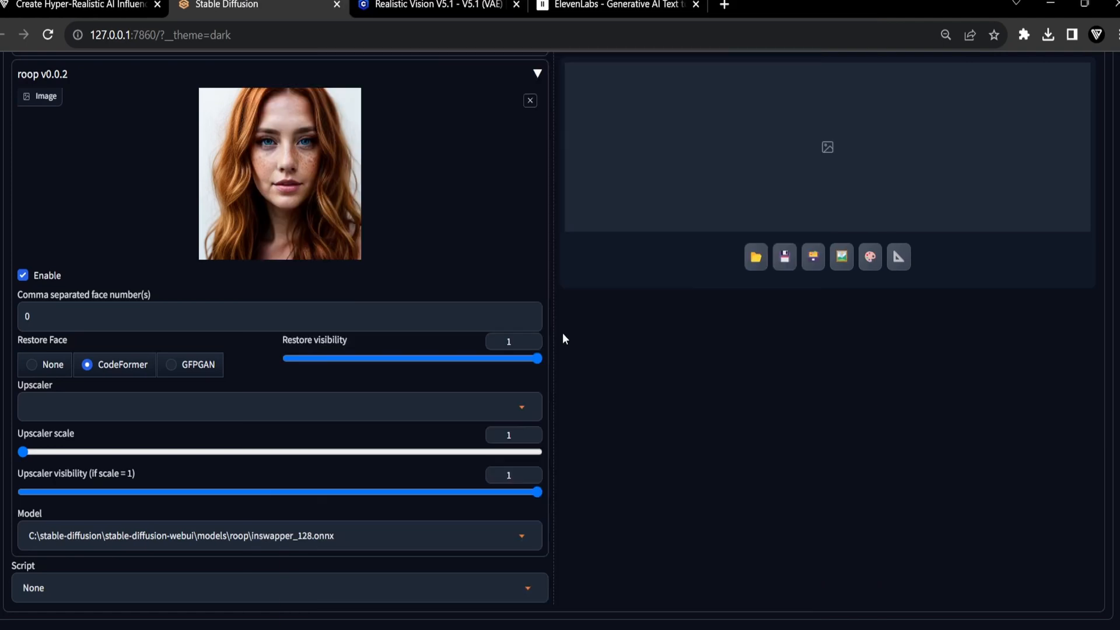
Step: Review the txt2img ControlNet and roop panels, then show the Installed extensions list
scroll("up", 3)
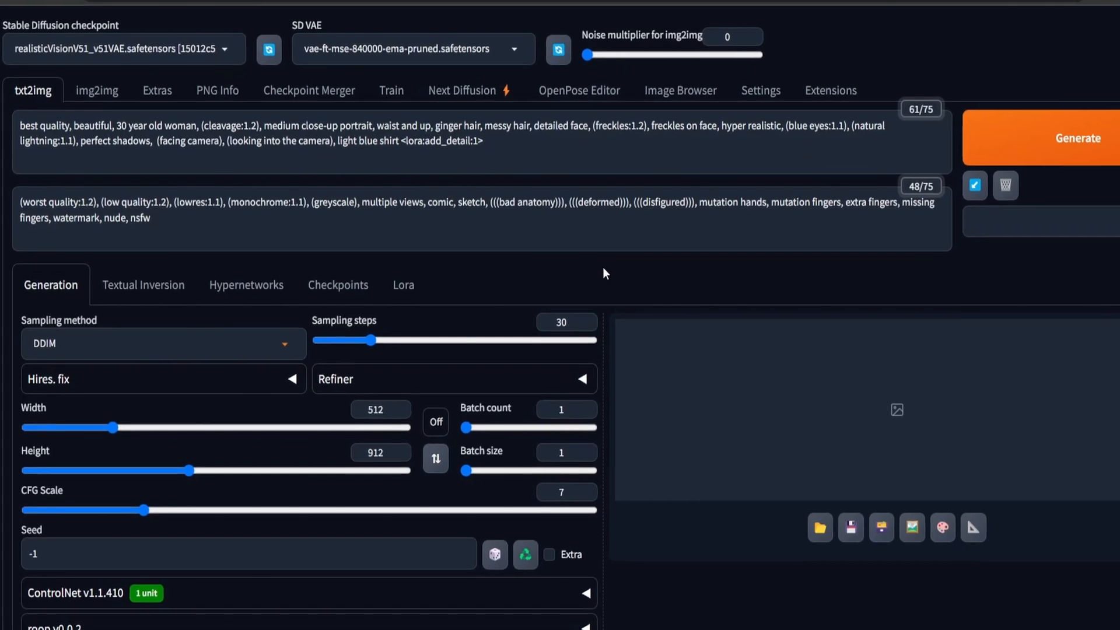
scroll("down", 3)
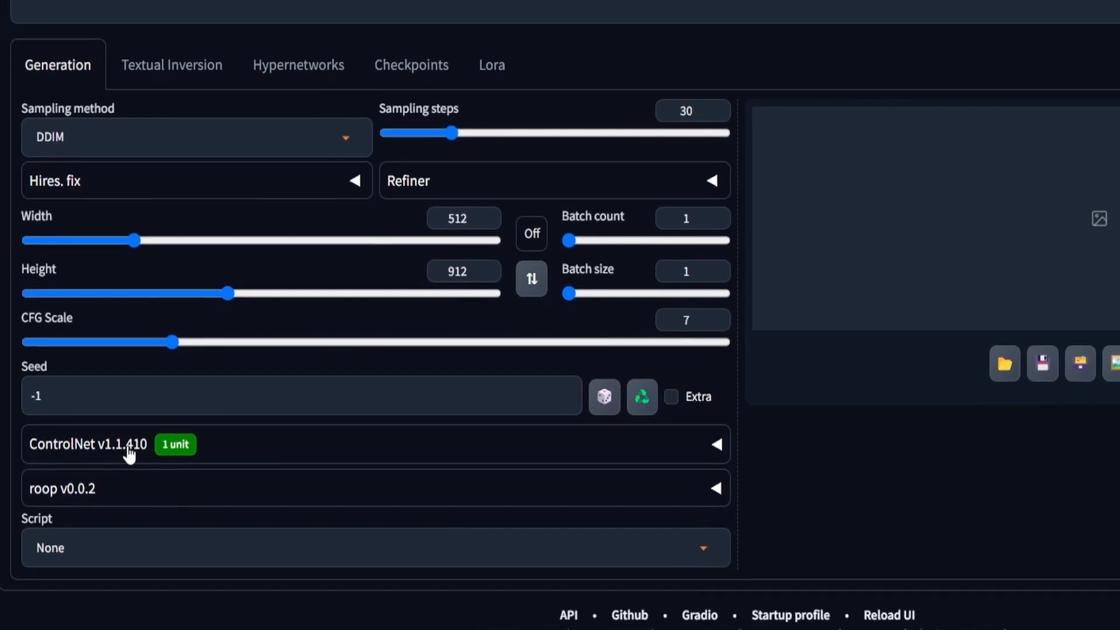
scroll("down", 3)
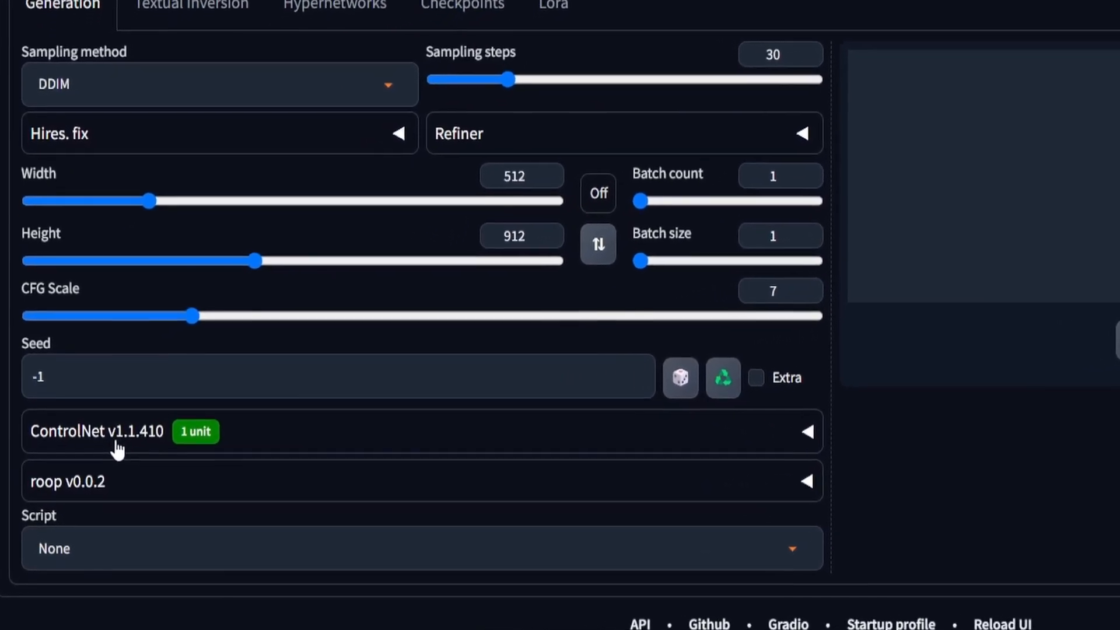
scroll("down", 3)
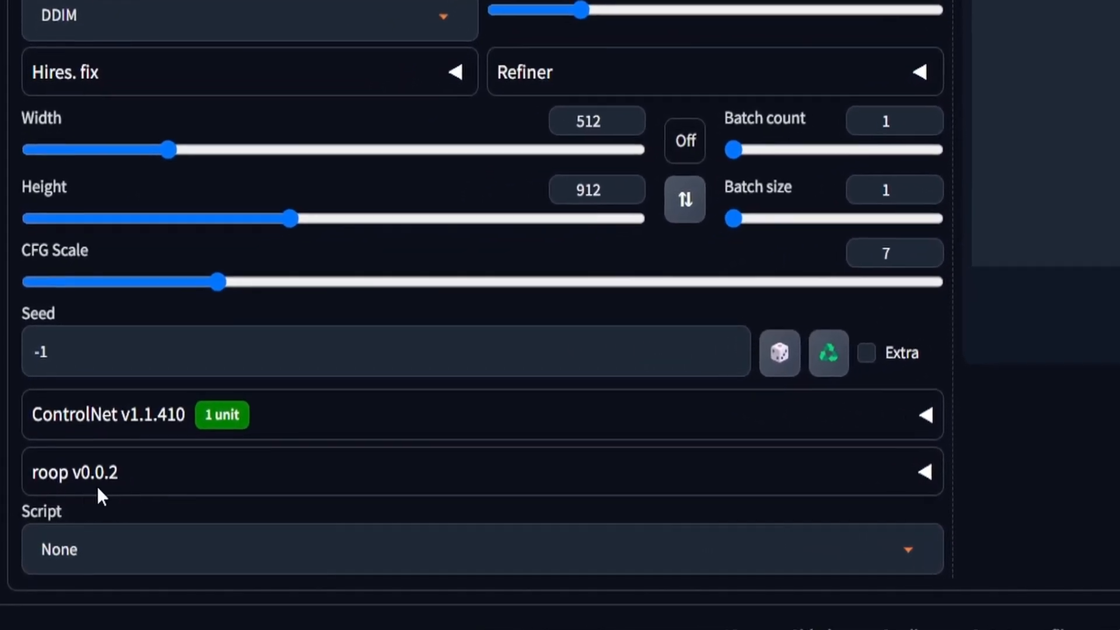
left_click(759, 135)
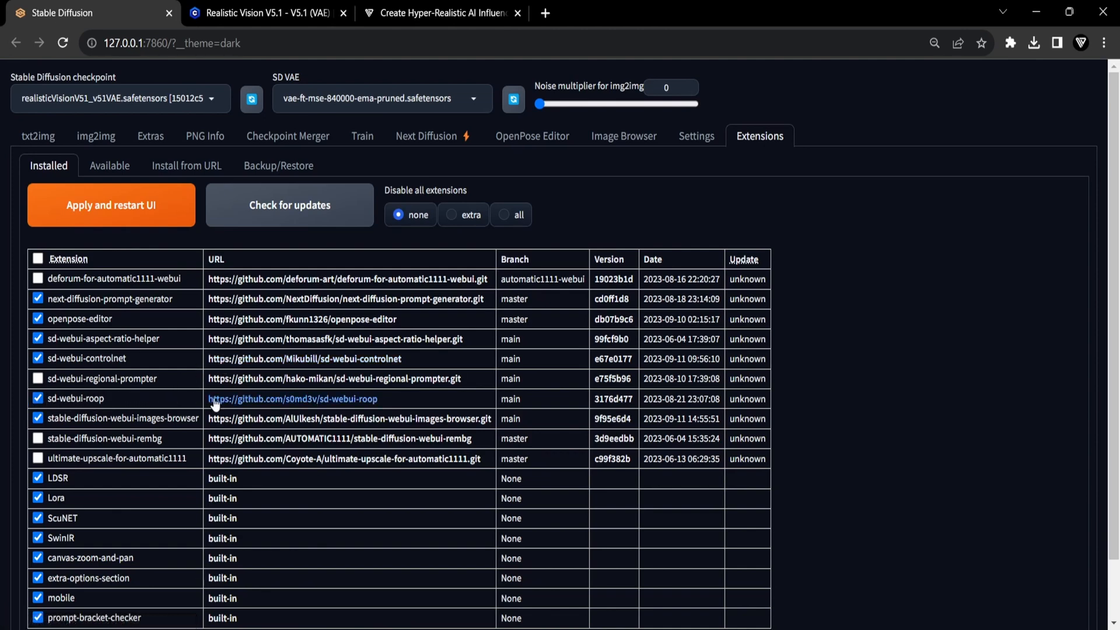
Step: Return to the txt2img page with empty prompts and default 512×512 size
left_click(38, 135)
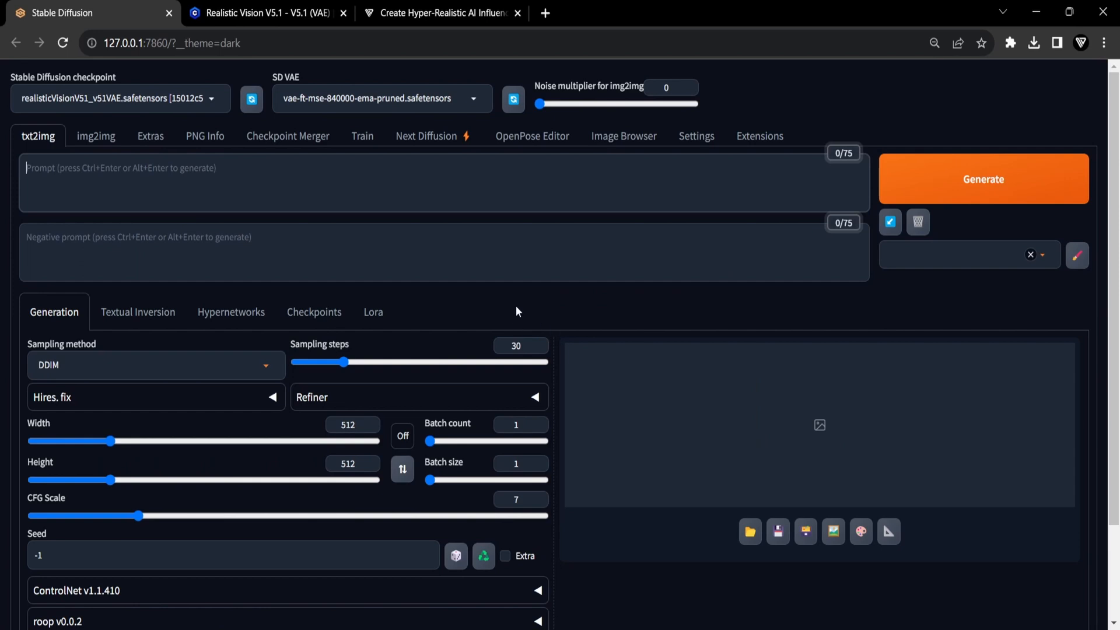
mouse_move(513, 306)
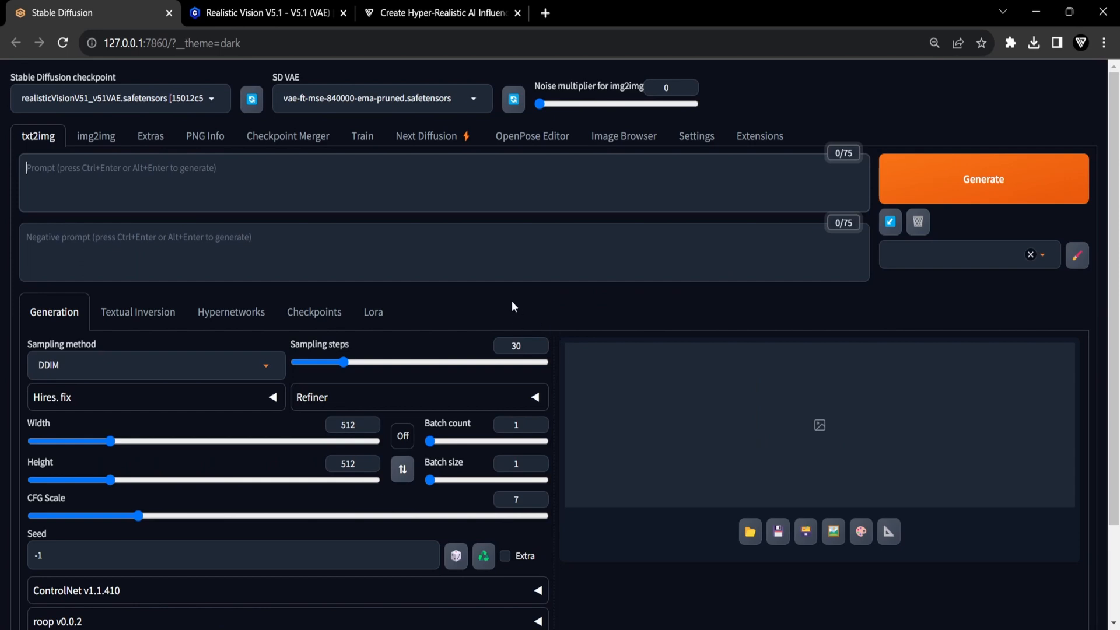
scroll("down", 3)
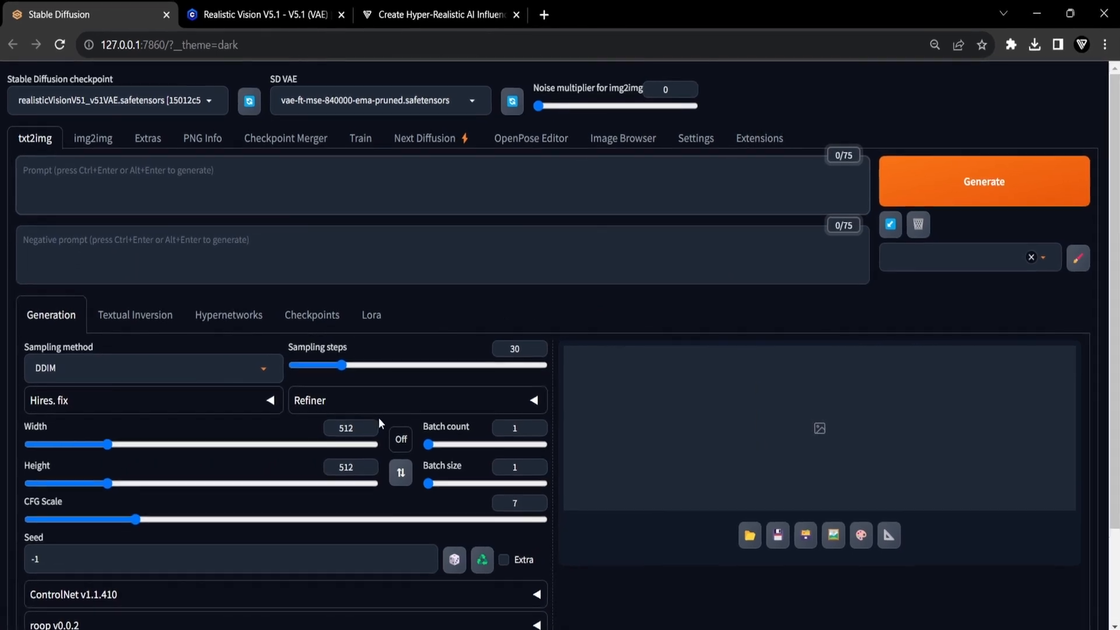
left_click(400, 440)
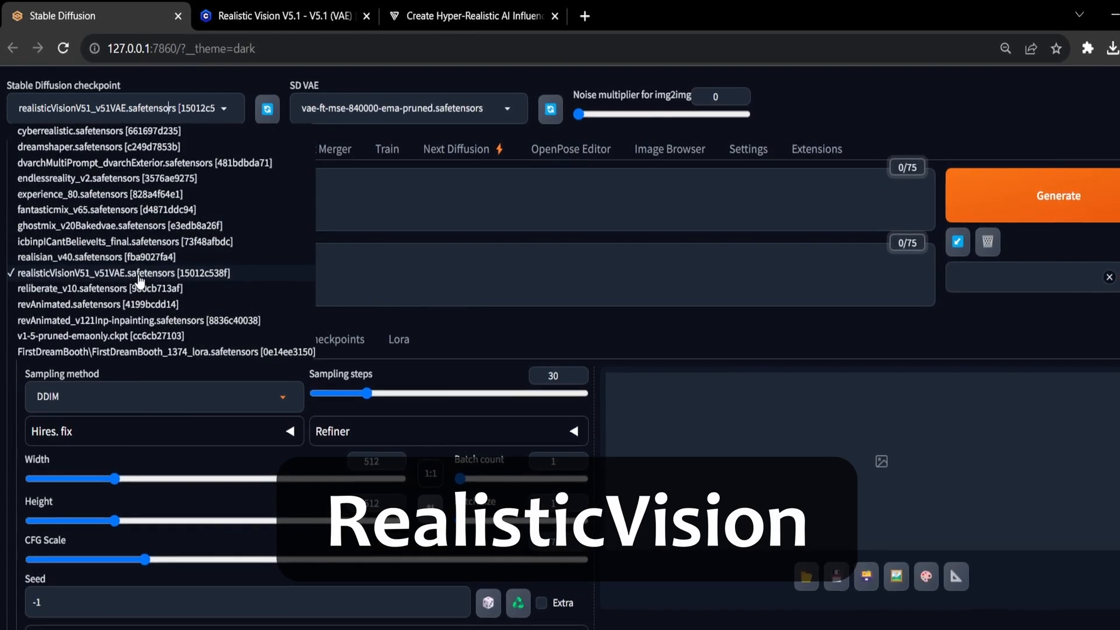
left_click(126, 272)
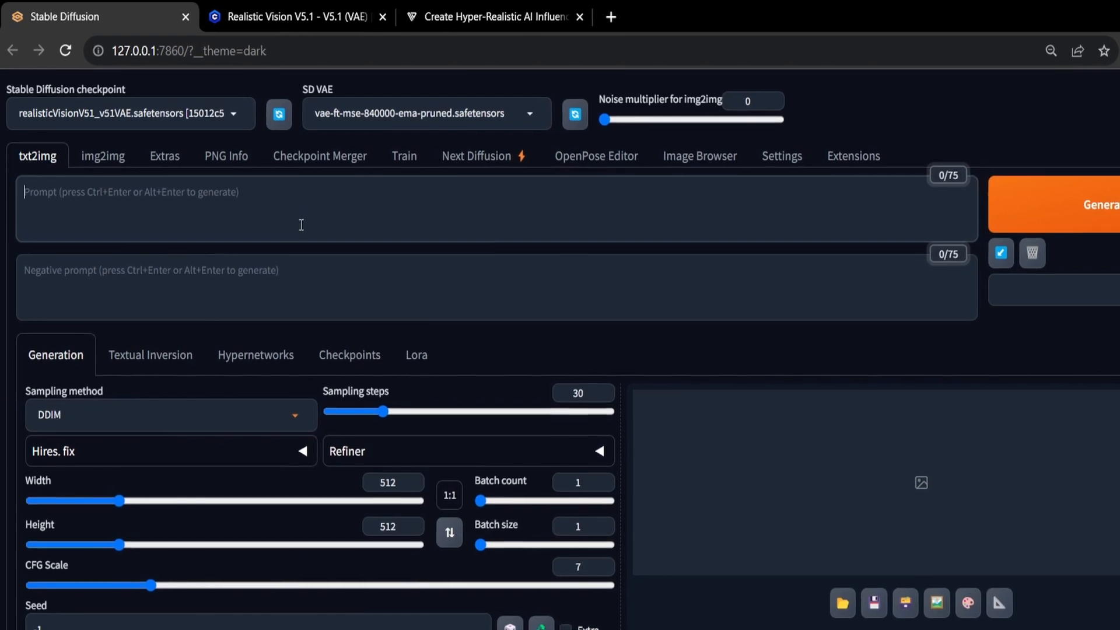
Step: Enter the 'best quality, beautiful, 30 year old woman, ginger hair, blue eyes, freckles' prompt and generate portraits
type("best quality, beautiful, 30 year old woman, ginger hair, blue eyes, freckles, (full face portrait:1.2), face portrait, detailed face, hyper realistic, (facing camera), (looking into the camera), studio portrait, natural lightning, perfect shadows, (white background:1.1)")
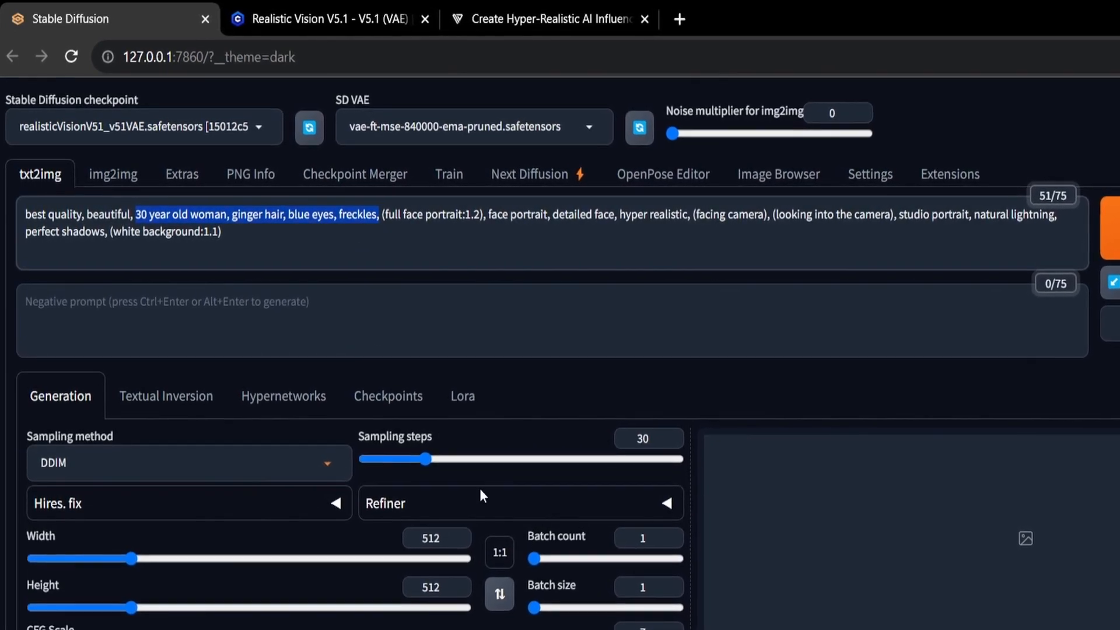
left_click_drag(535, 615, 578, 615)
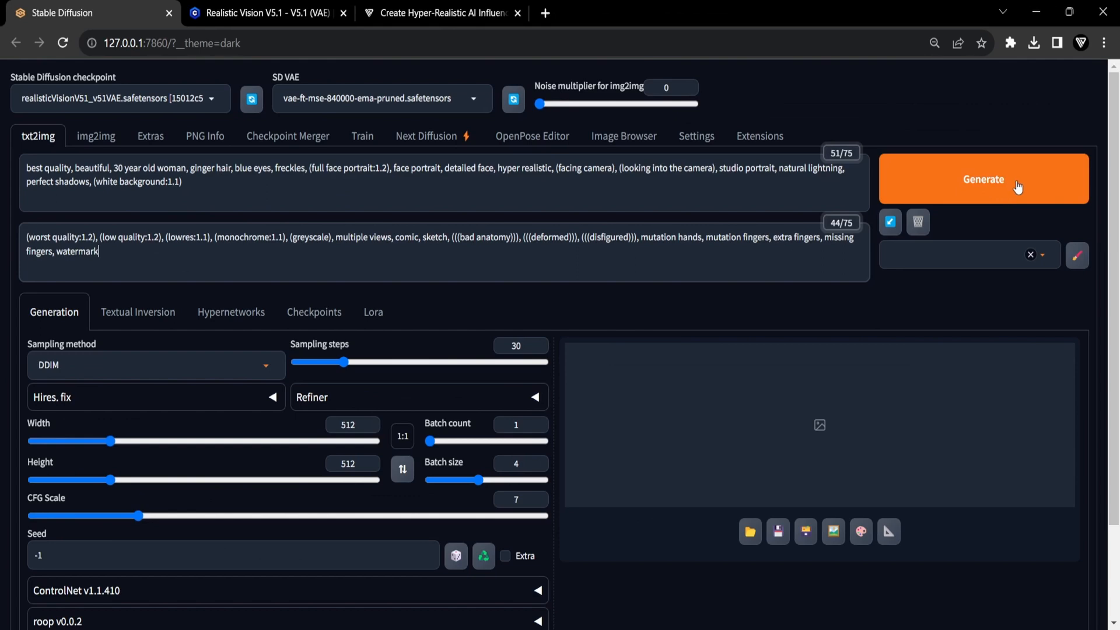
left_click(983, 178)
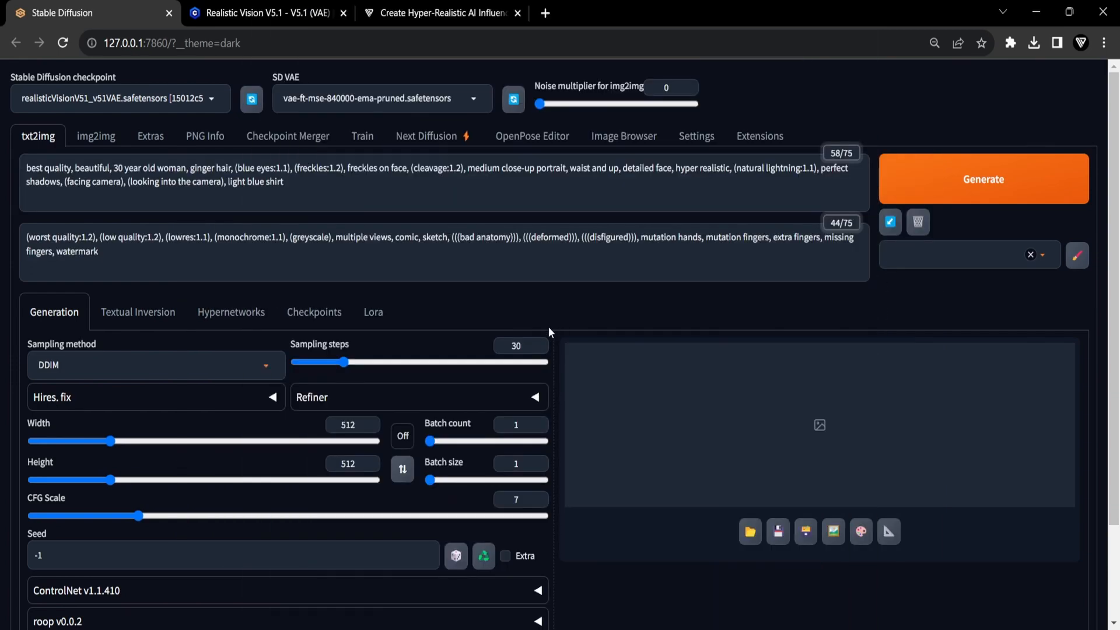
scroll("down", 3)
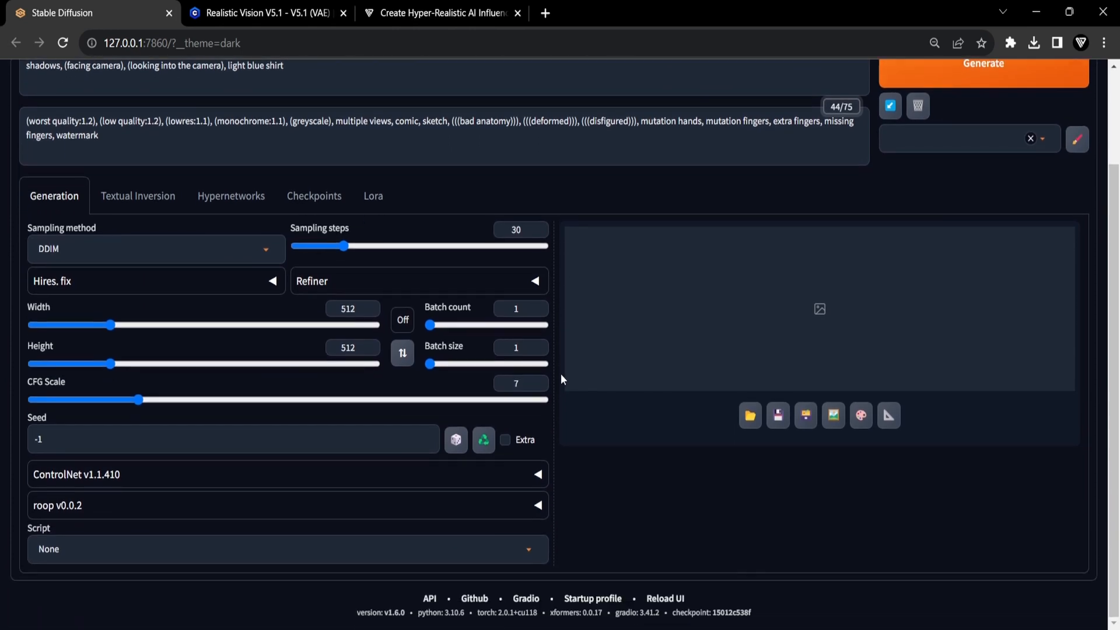
mouse_move(148, 514)
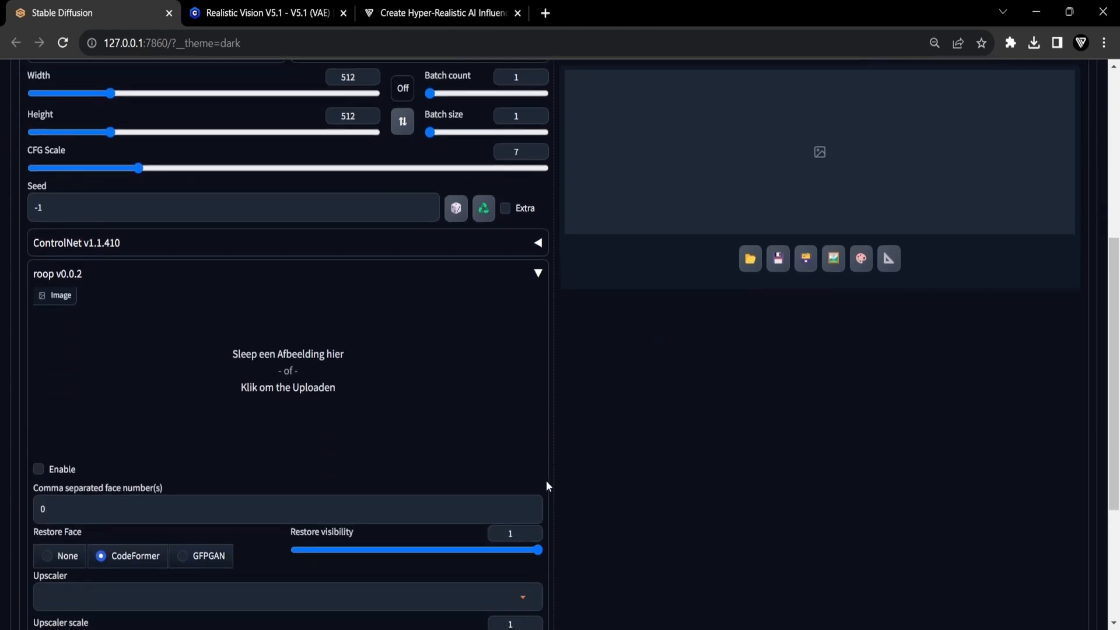
Step: Load the red-haired freckled portrait from the dated output folder as roop's source face and enable it
scroll("down", 3)
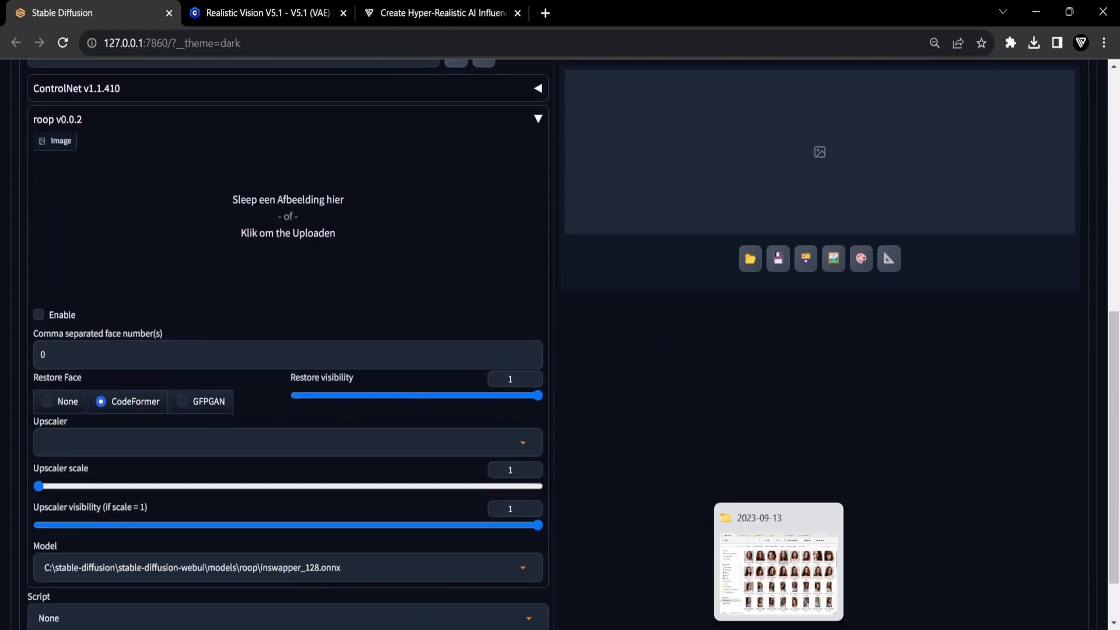
double_click(778, 561)
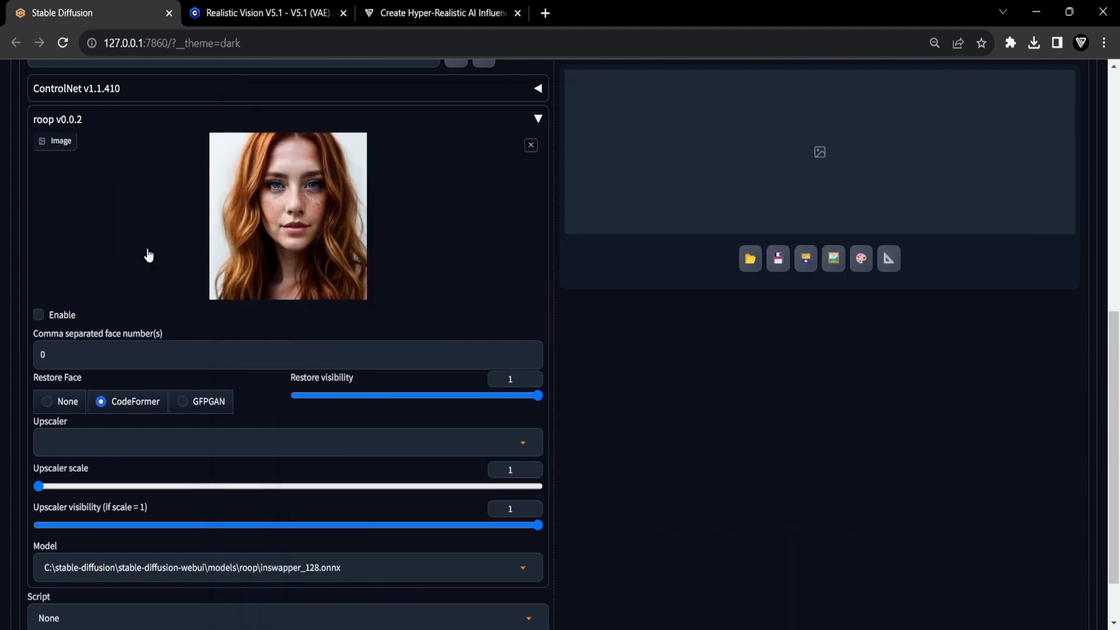
mouse_move(268, 171)
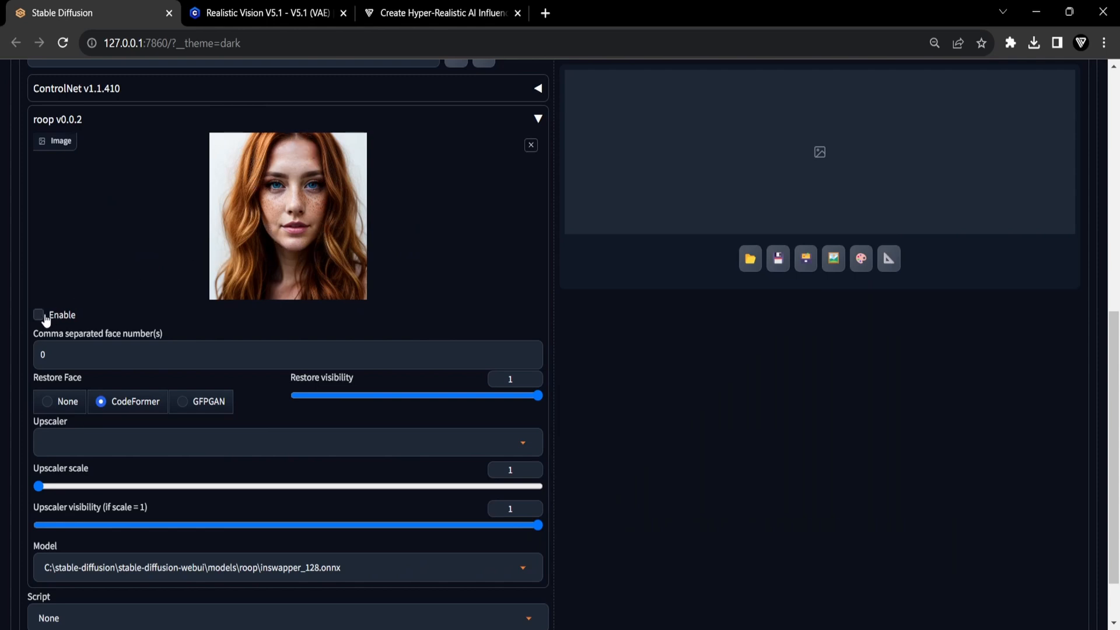
left_click(39, 315)
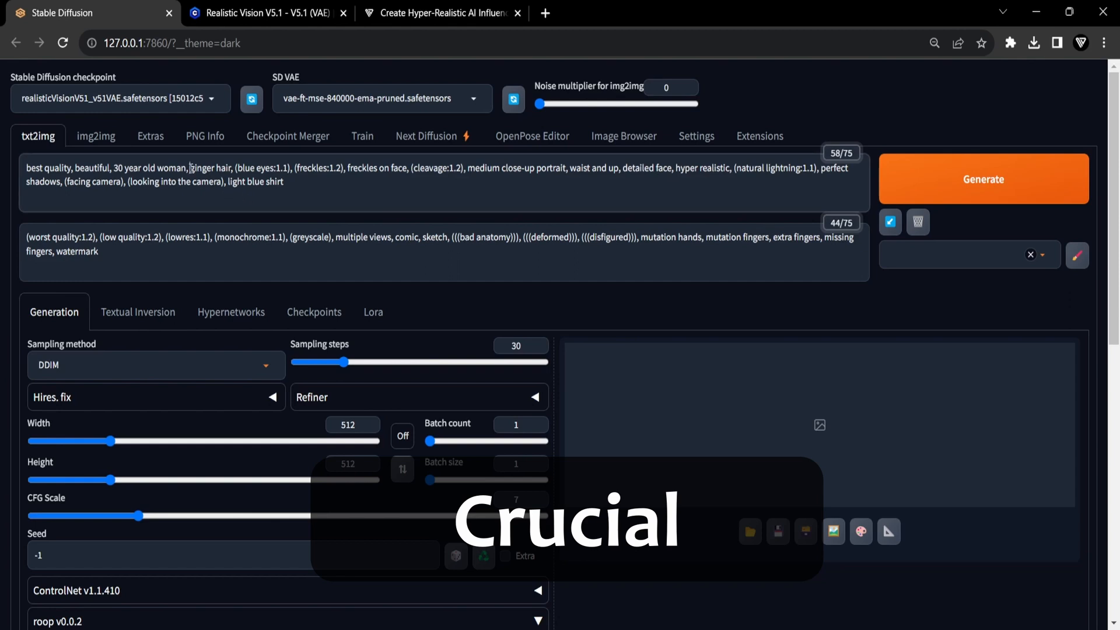
Step: Highlight the hair, eye and freckle keywords and generate again with roop face swapping on
left_click_drag(190, 167, 281, 167)
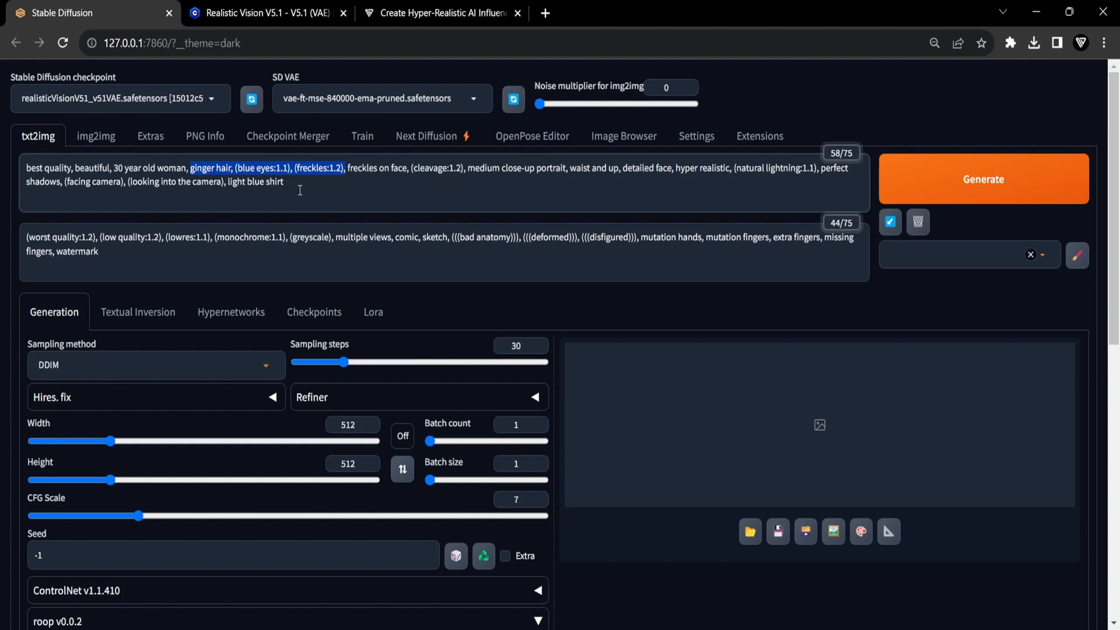
mouse_move(291, 182)
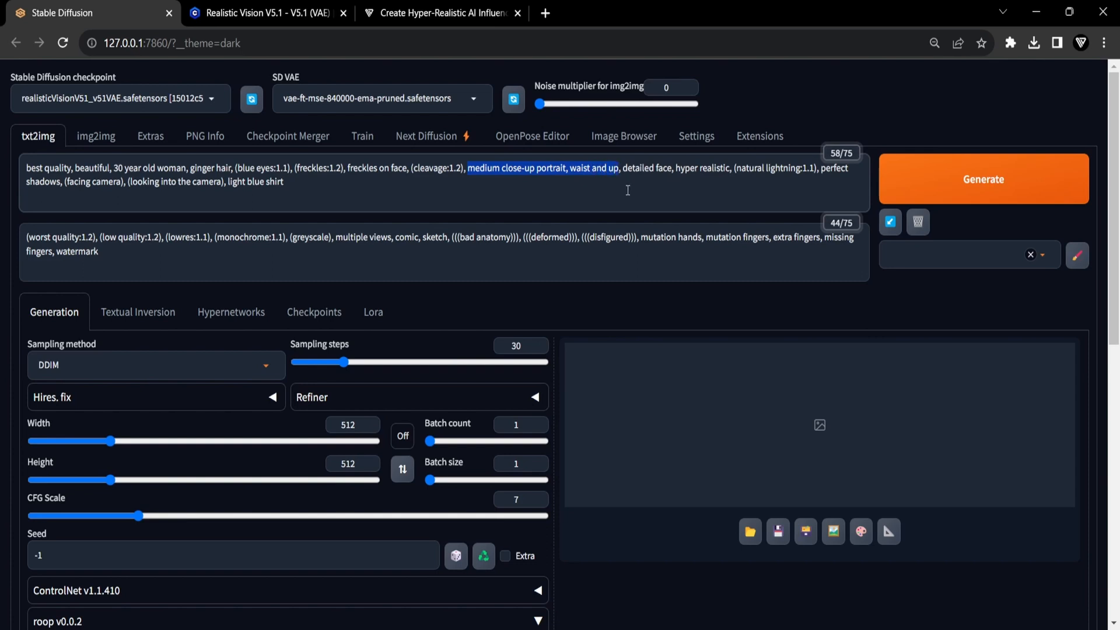
mouse_move(475, 183)
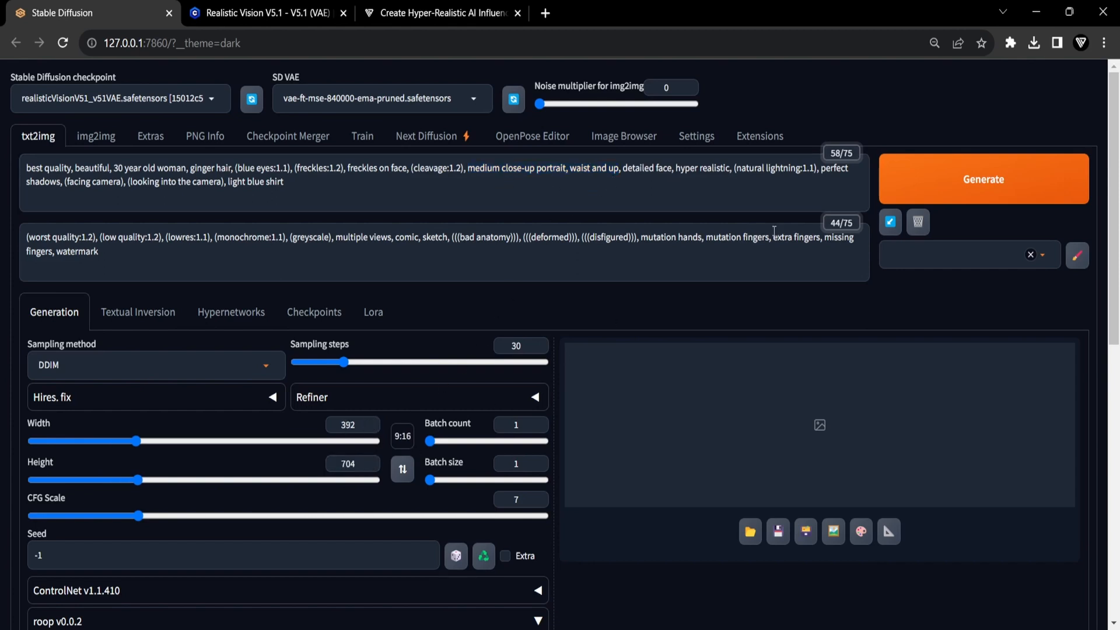
left_click(982, 179)
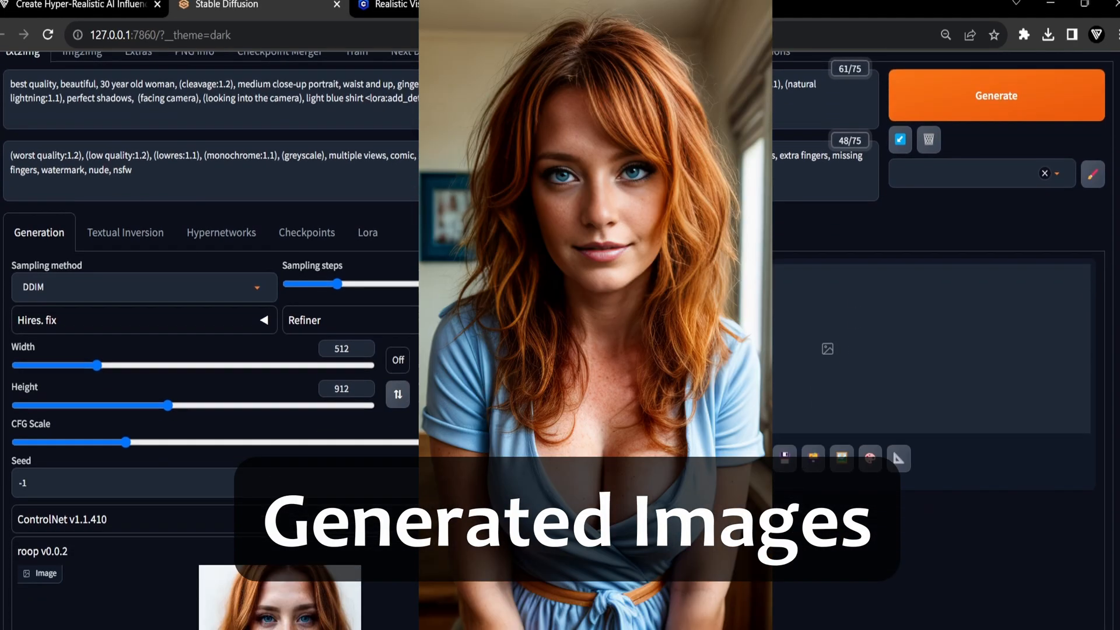
scroll("down", 3)
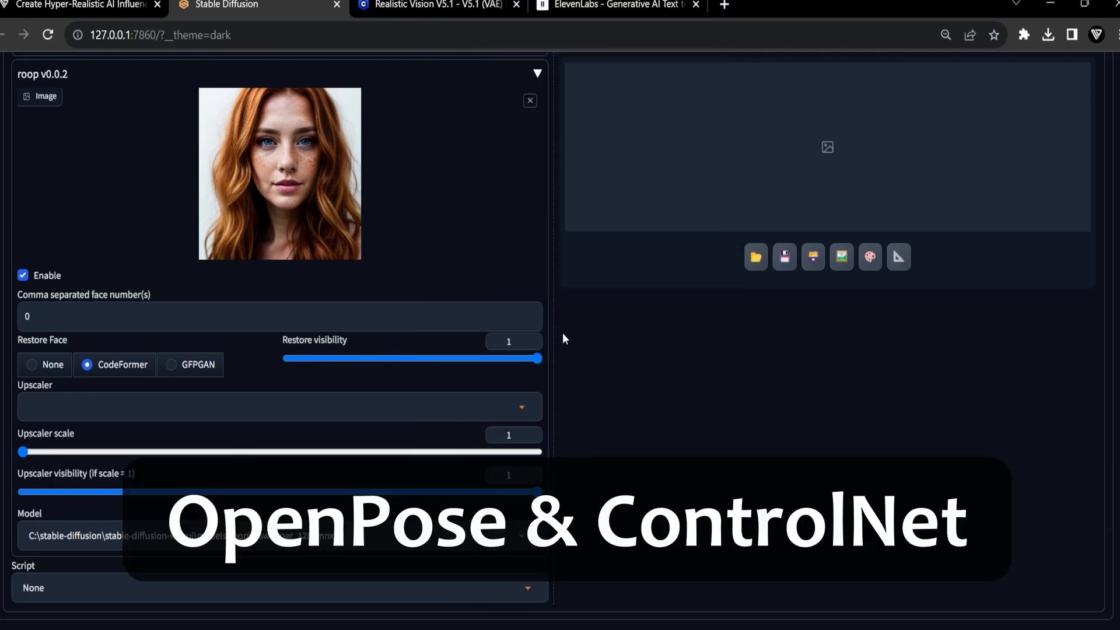
left_click(257, 12)
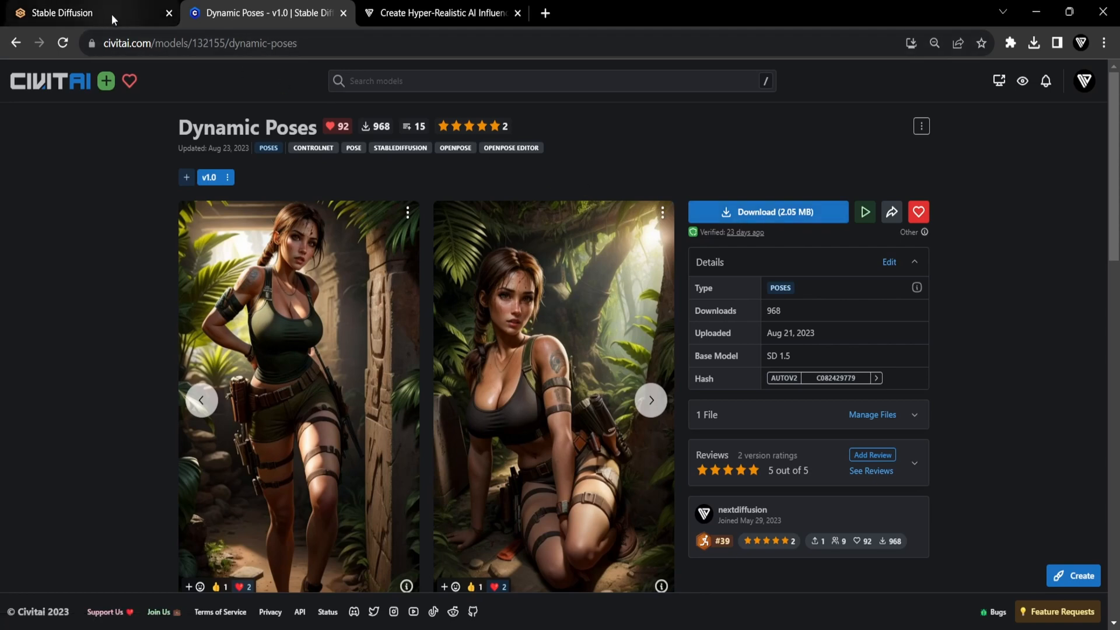
left_click(61, 13)
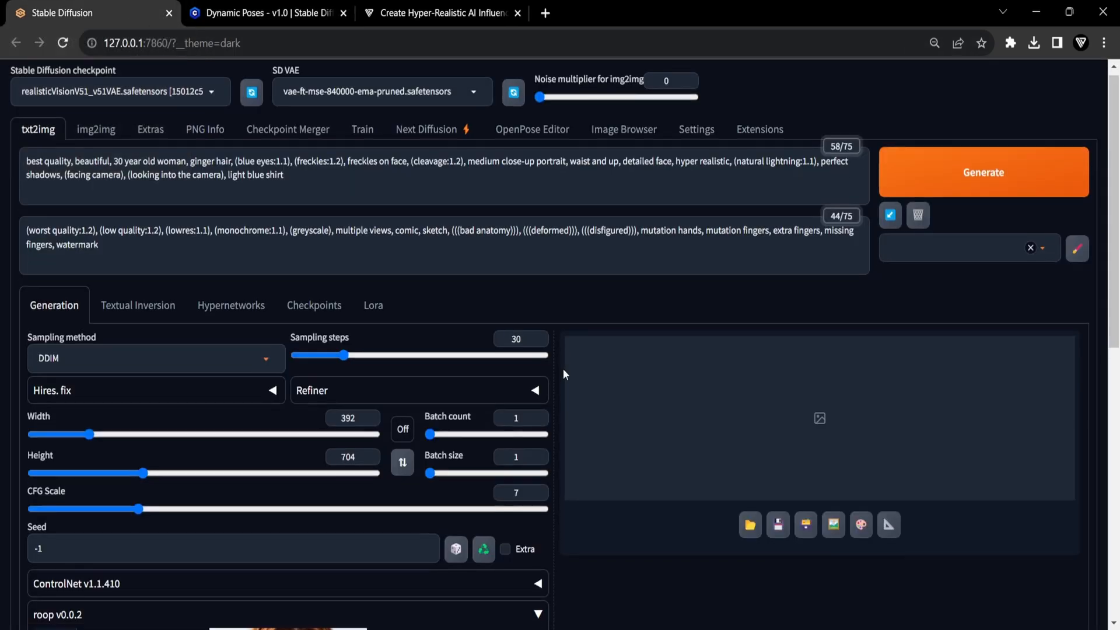
Step: Enable ControlNet Unit 0 with Pixel Perfect, OpenPose type and openpose_full, and run the preprocessor
left_click(537, 583)
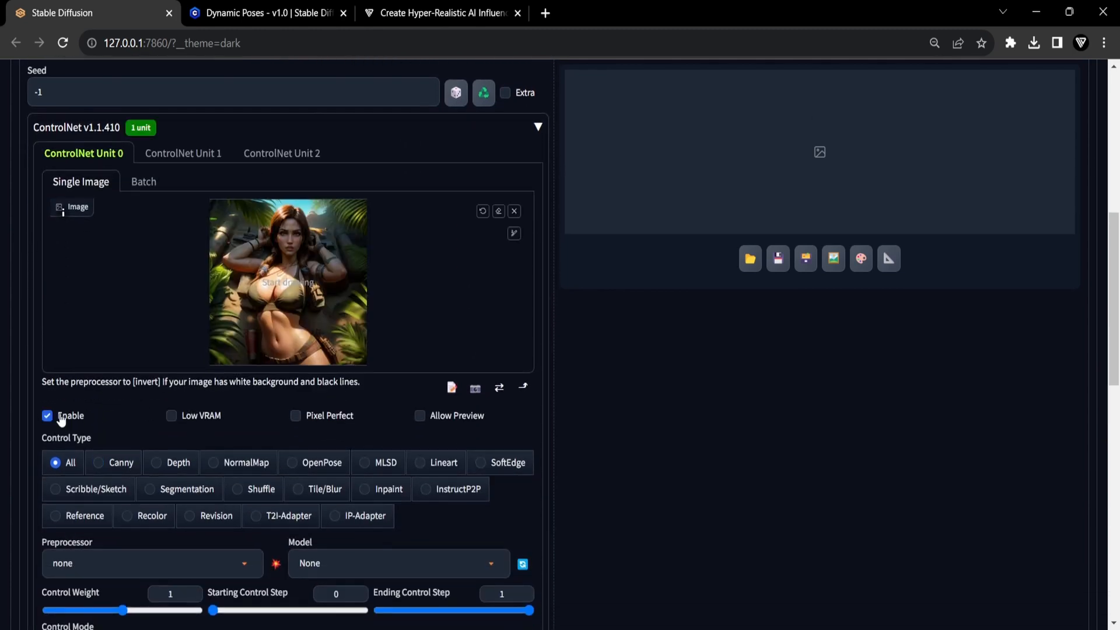
left_click(295, 415)
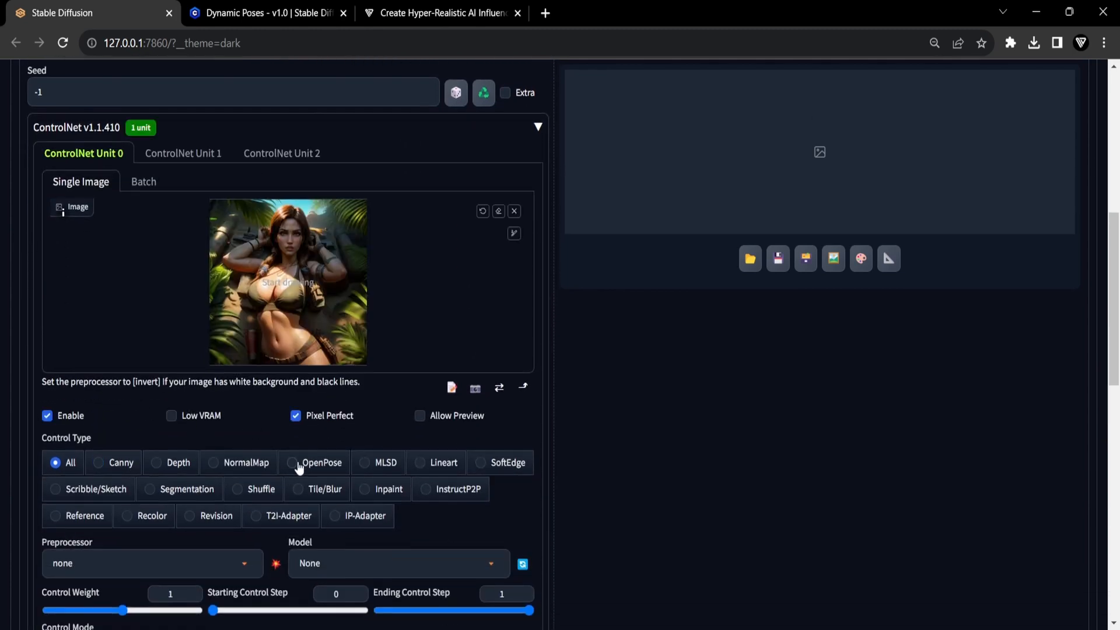
left_click(321, 462)
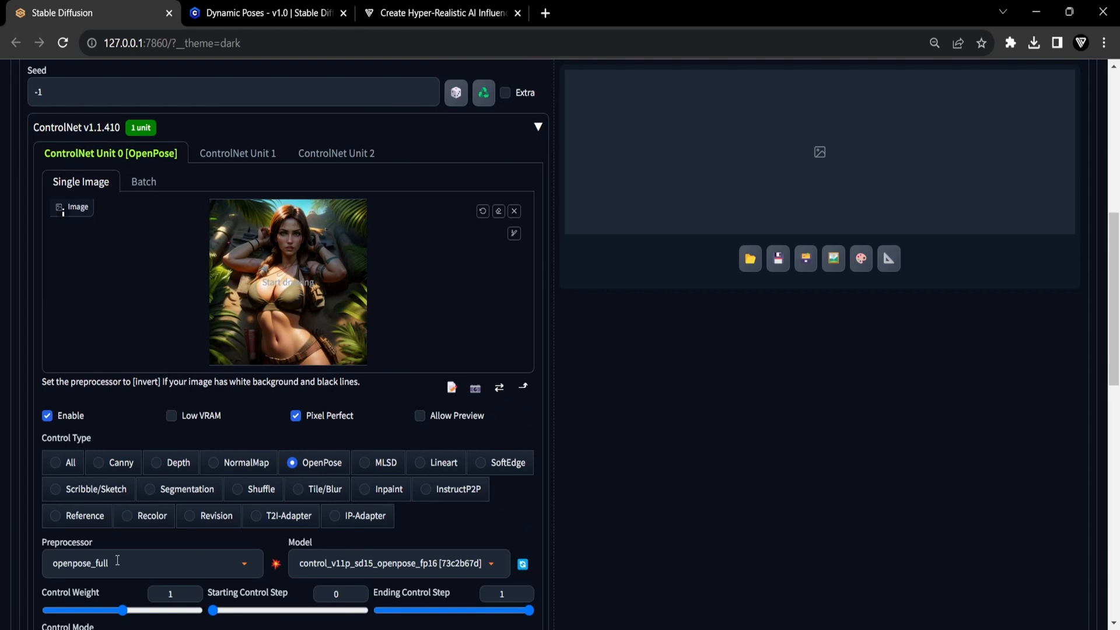
mouse_move(278, 564)
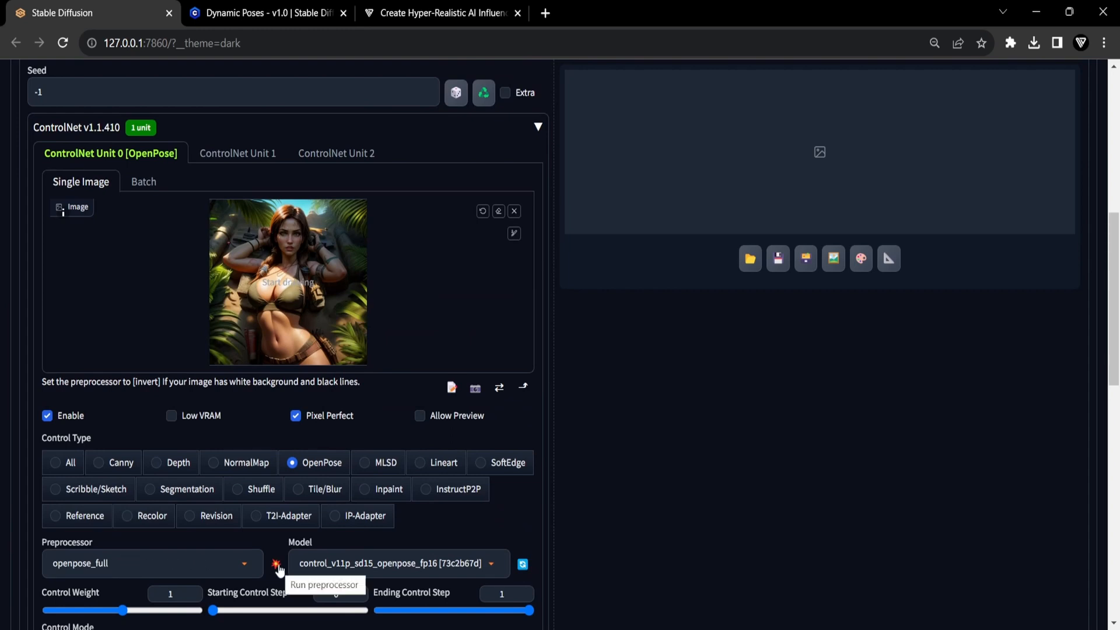
left_click(278, 563)
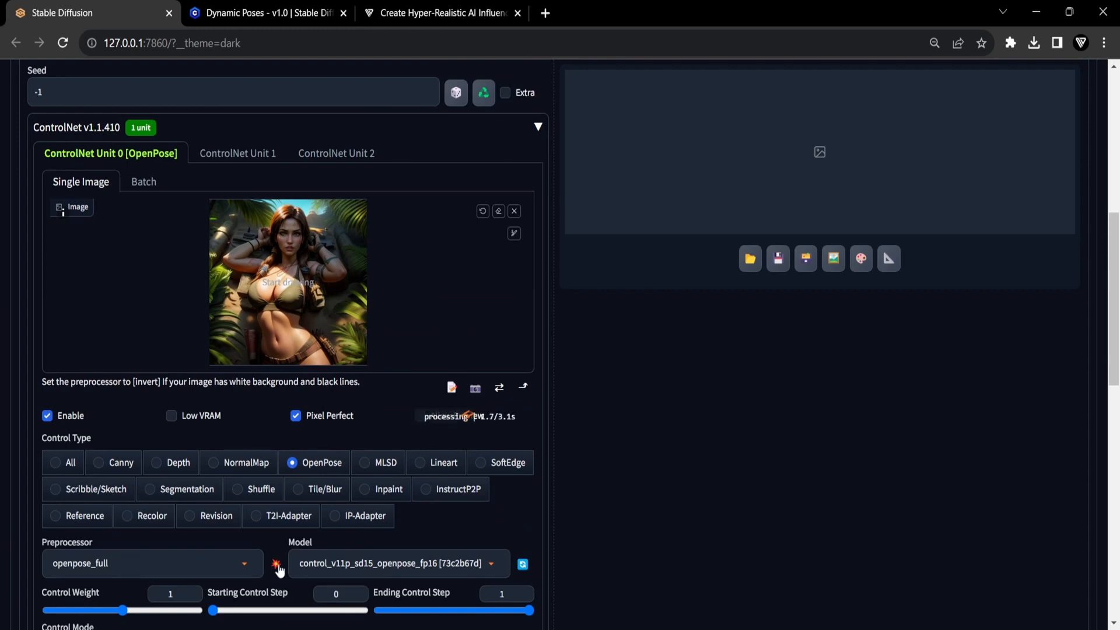
left_click(275, 564)
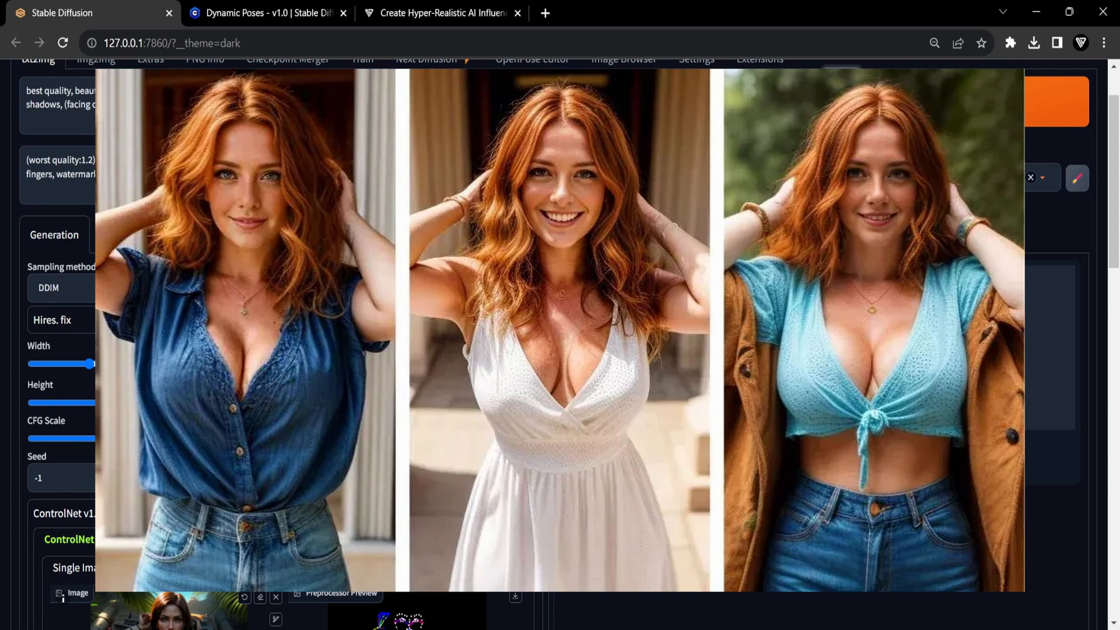
scroll("down", 3)
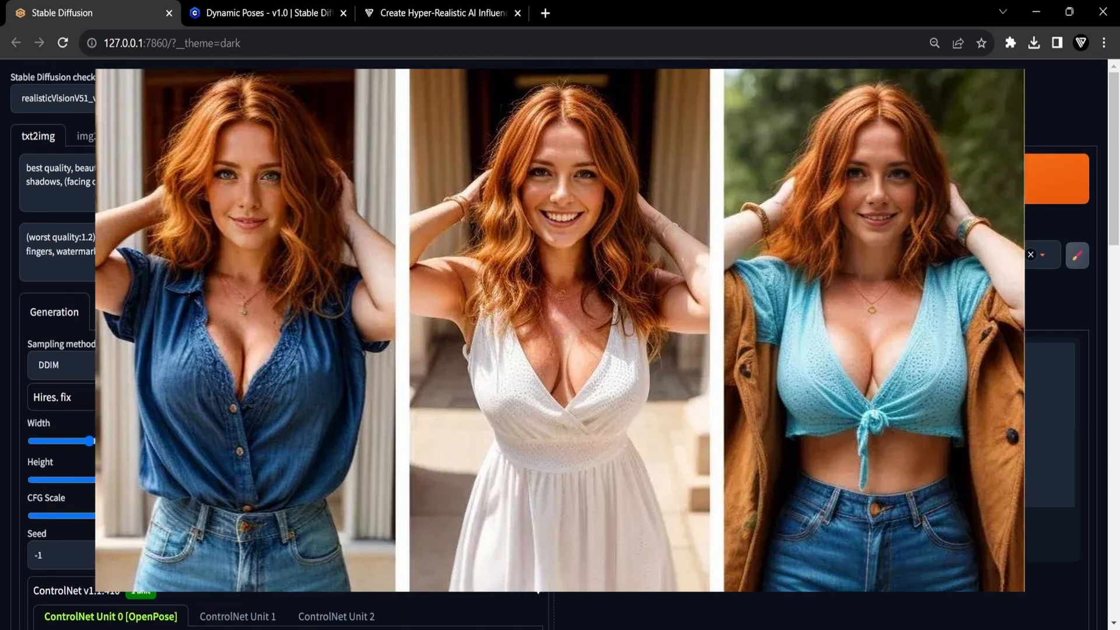